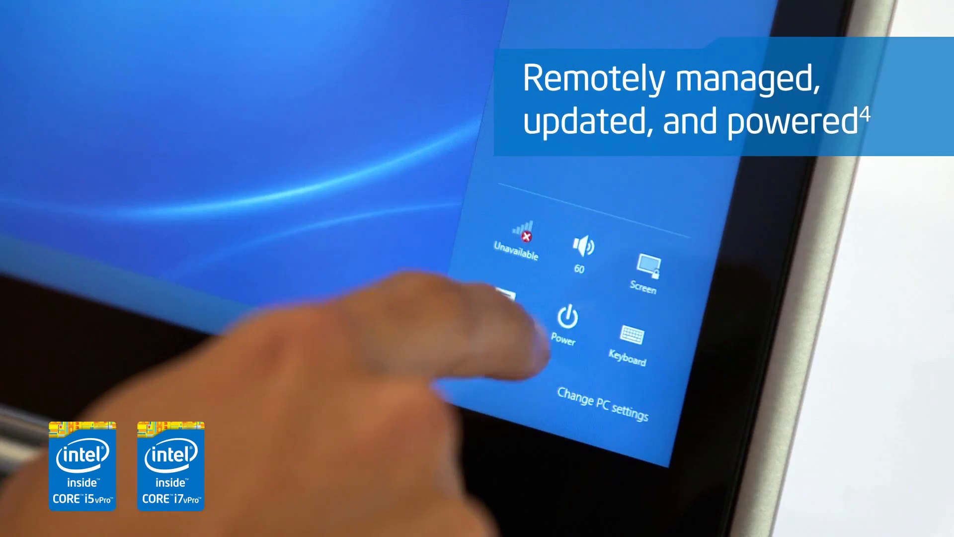
# - Tap Power in the Settings charm to show the Sleep and Shut down options
pyautogui.click(566, 321)
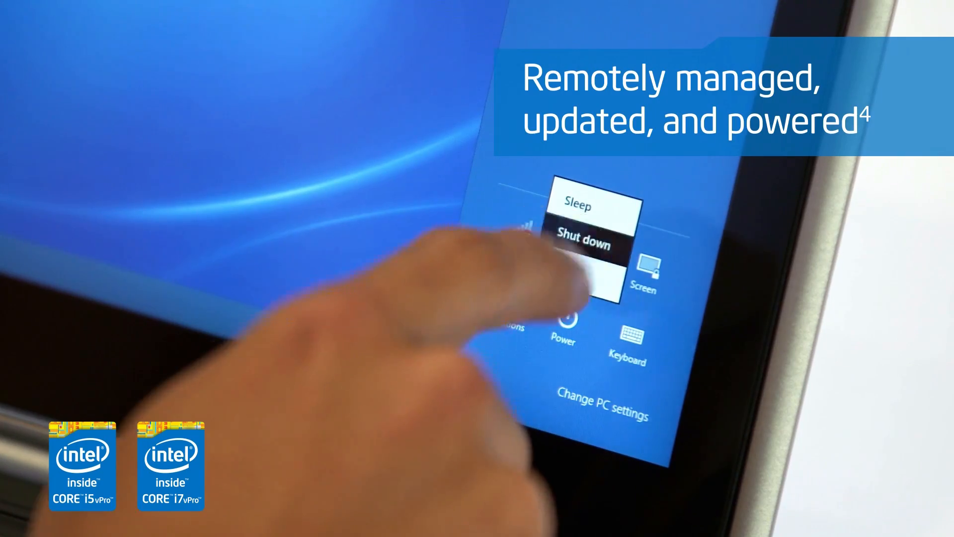